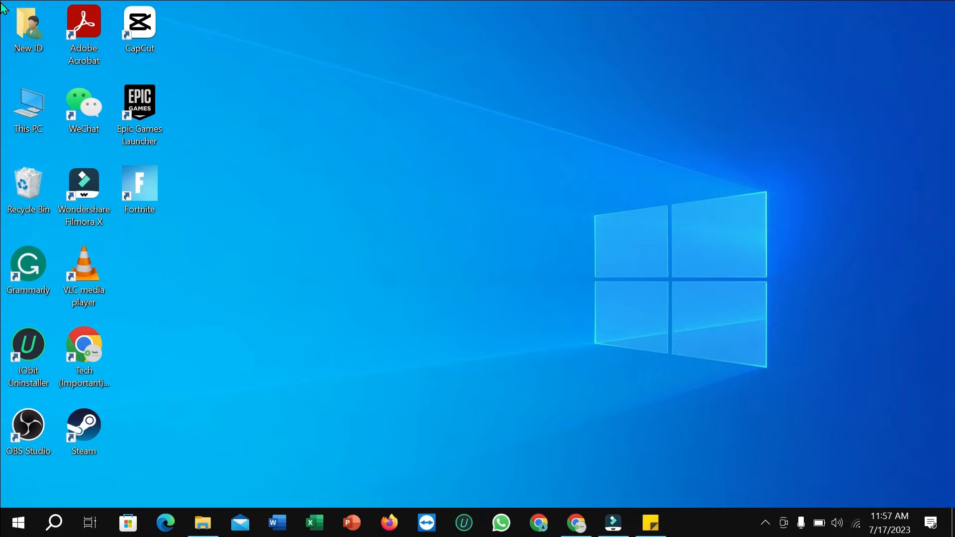
mouse_move(799, 37)
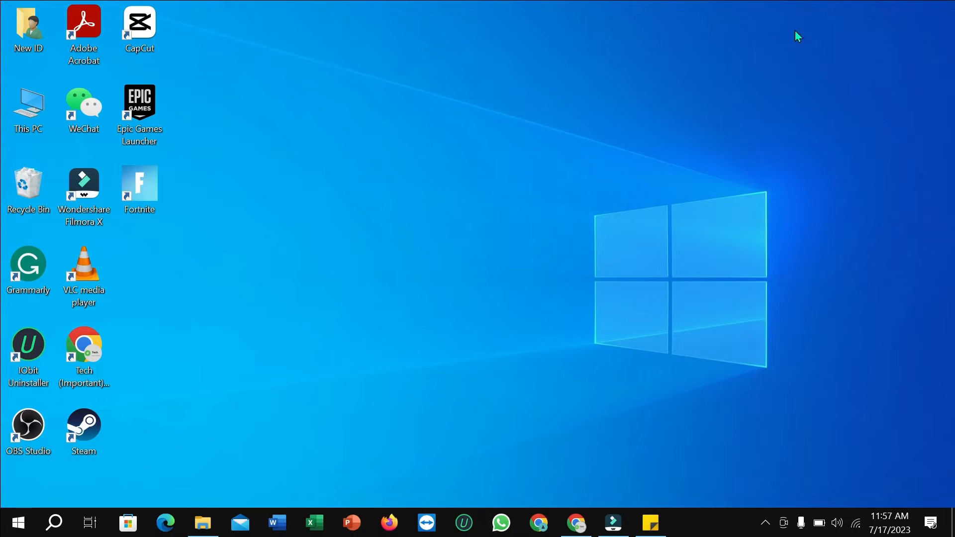
mouse_move(844, 387)
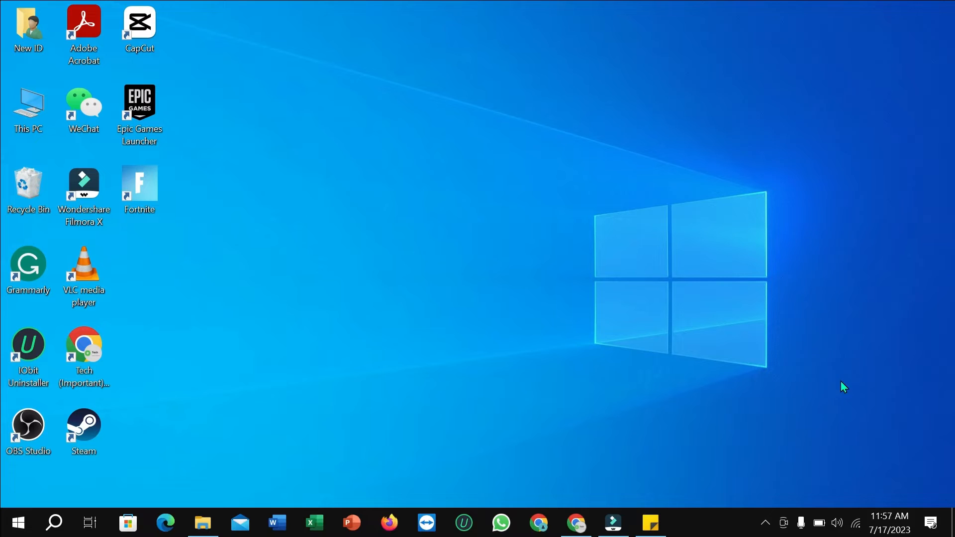
mouse_move(837, 522)
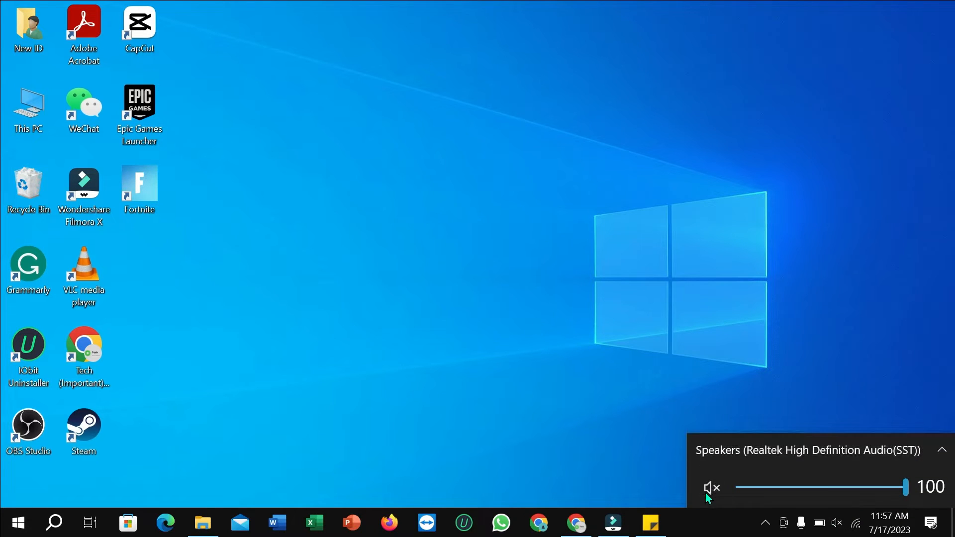
mouse_move(709, 488)
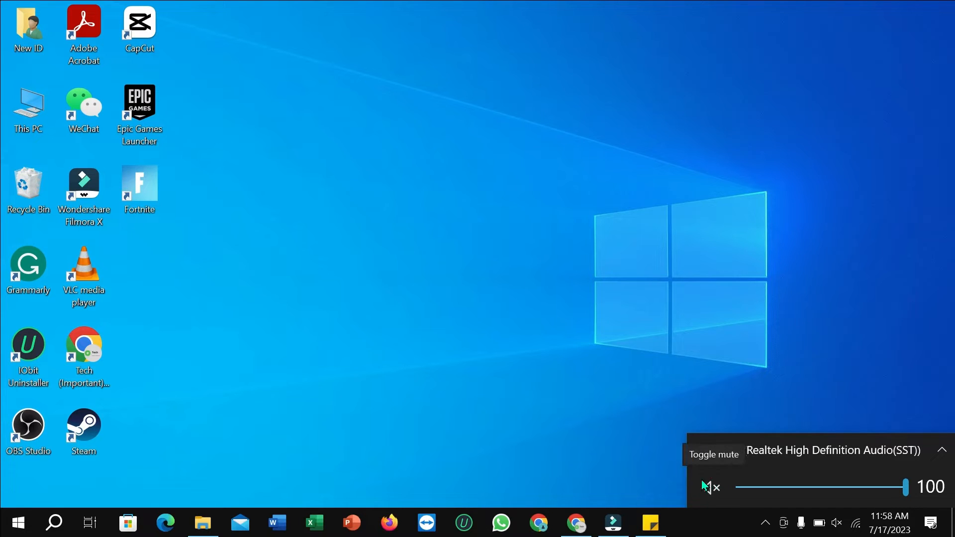
- Unmute the Realtek speaker output, keeping the volume at 100
left_click(711, 488)
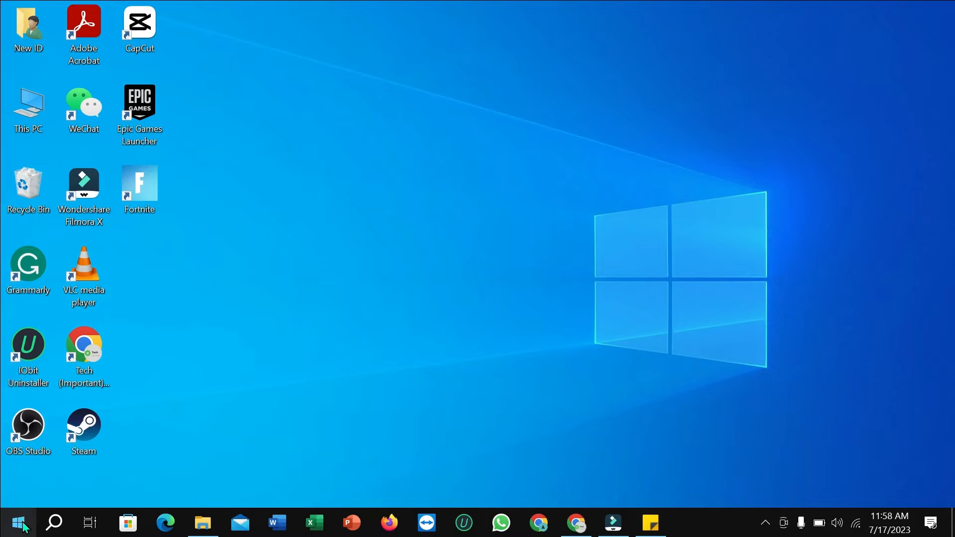
- Bring up the Win+X power-user menu from the Start button
right_click(17, 522)
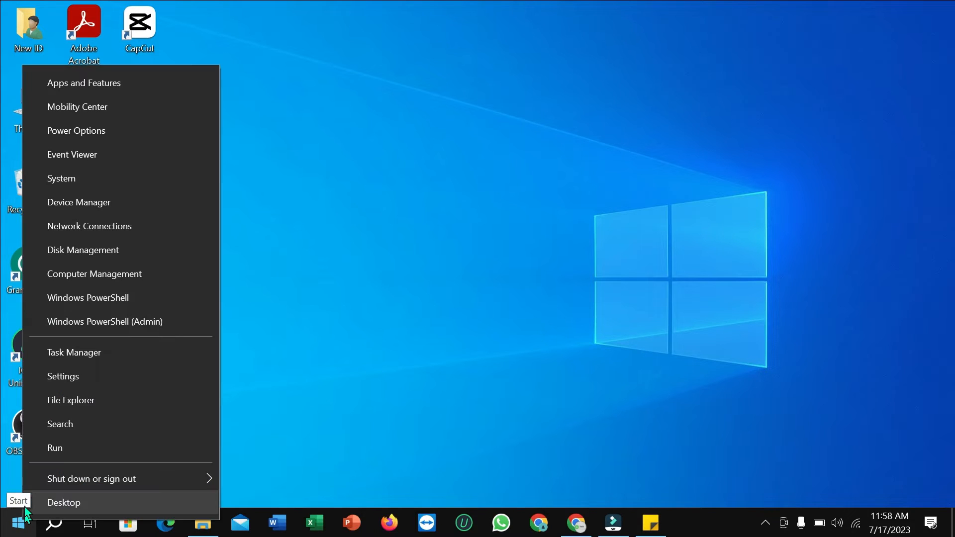
mouse_move(91, 202)
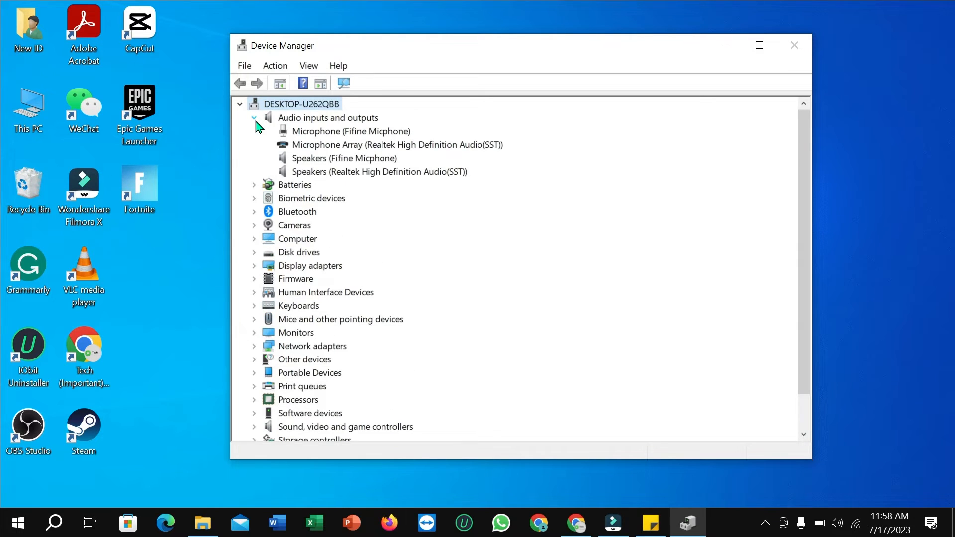
- Start a manual driver update for Speakers (Realtek), review compatible drivers, then close the wizard
left_click(379, 171)
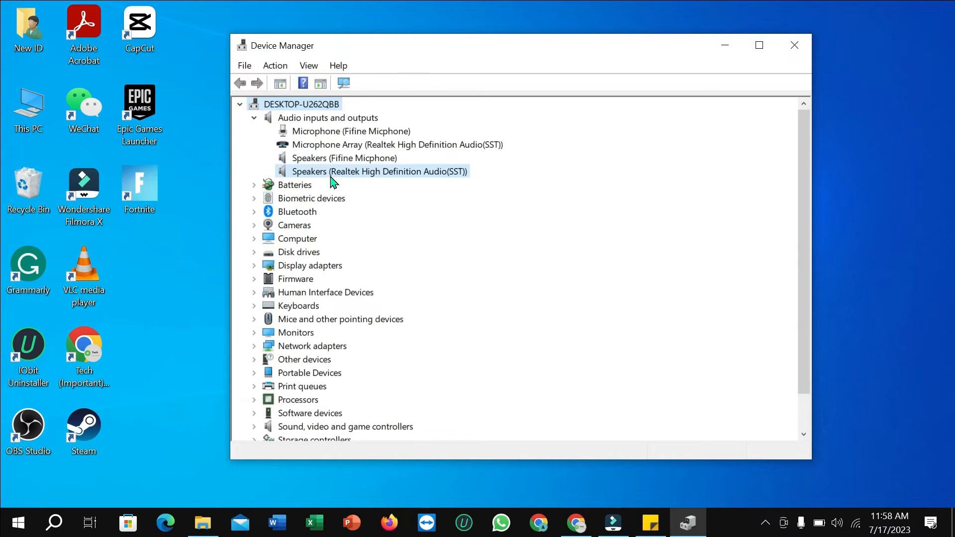
right_click(379, 171)
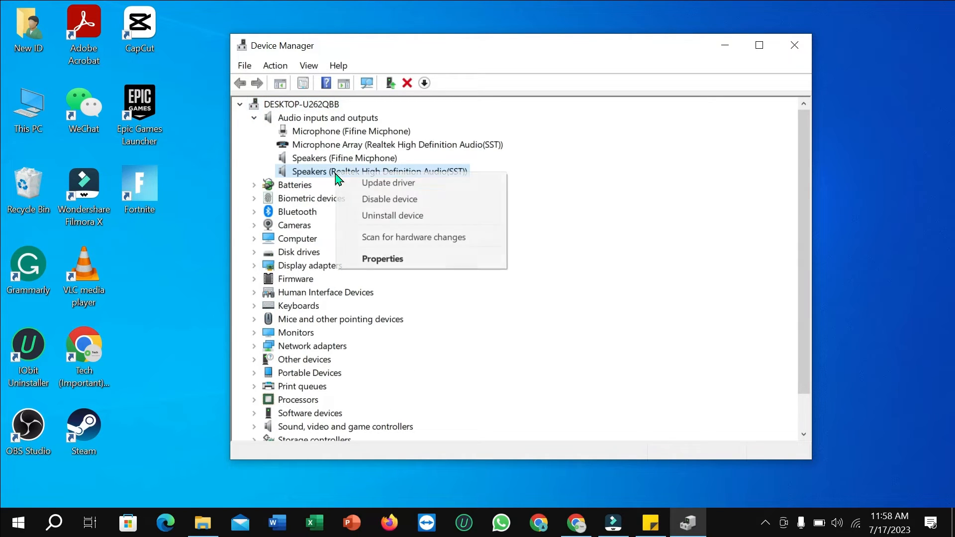
left_click(387, 183)
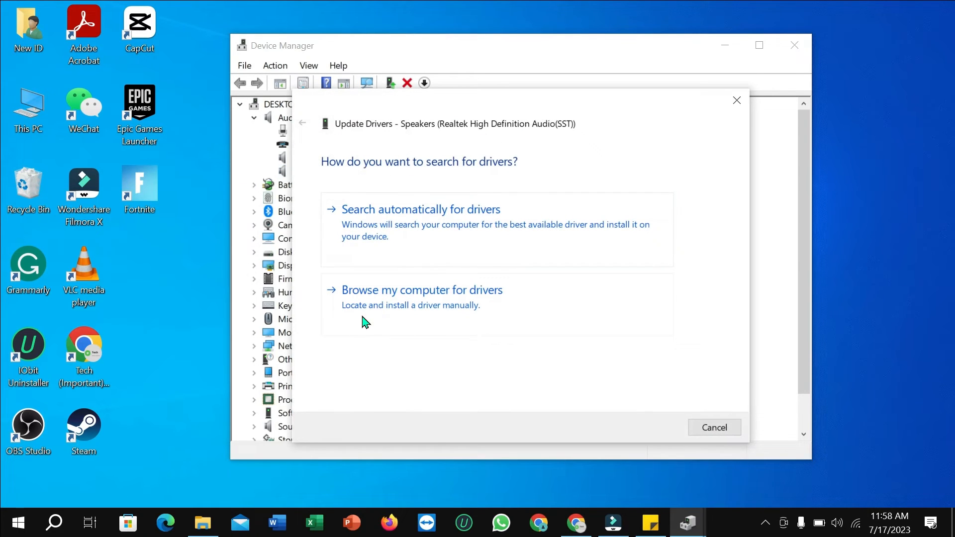
left_click(422, 290)
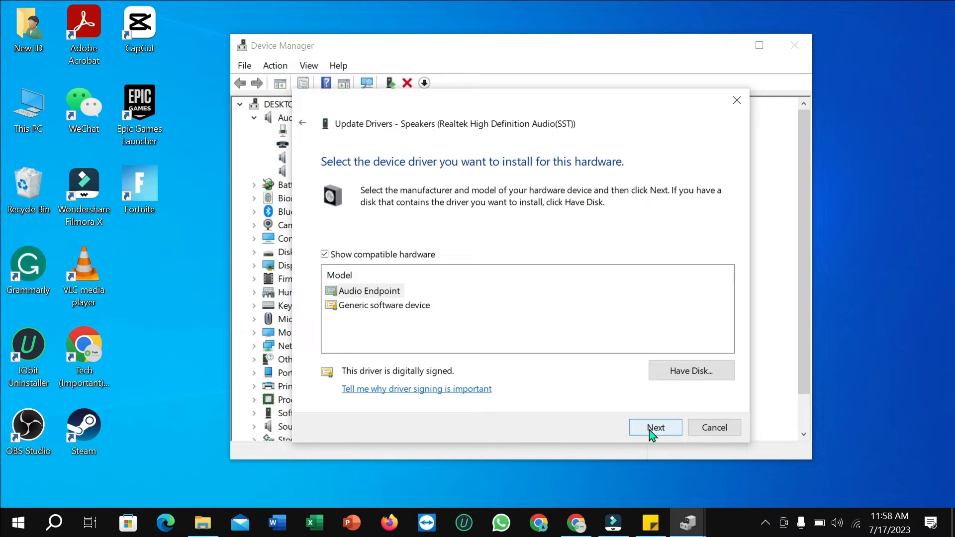
mouse_move(656, 411)
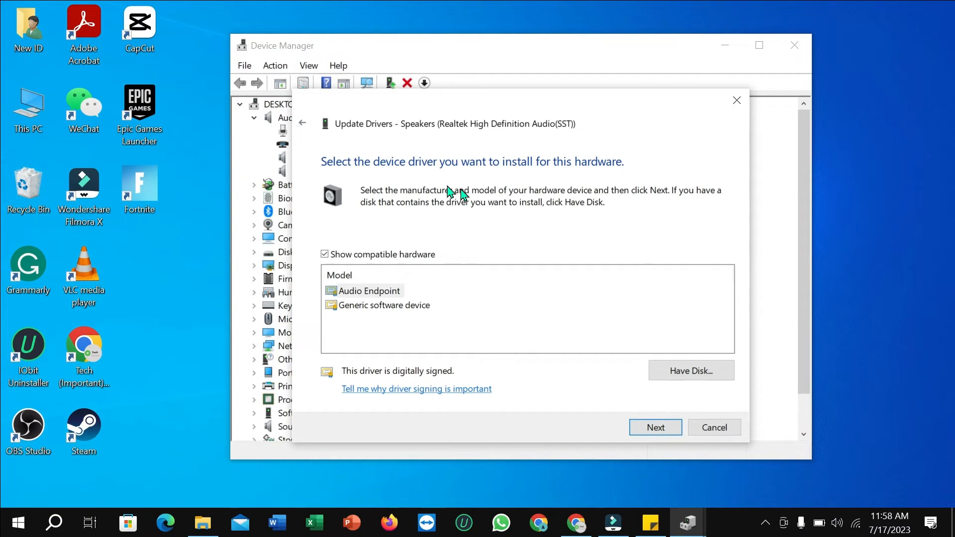
mouse_move(745, 109)
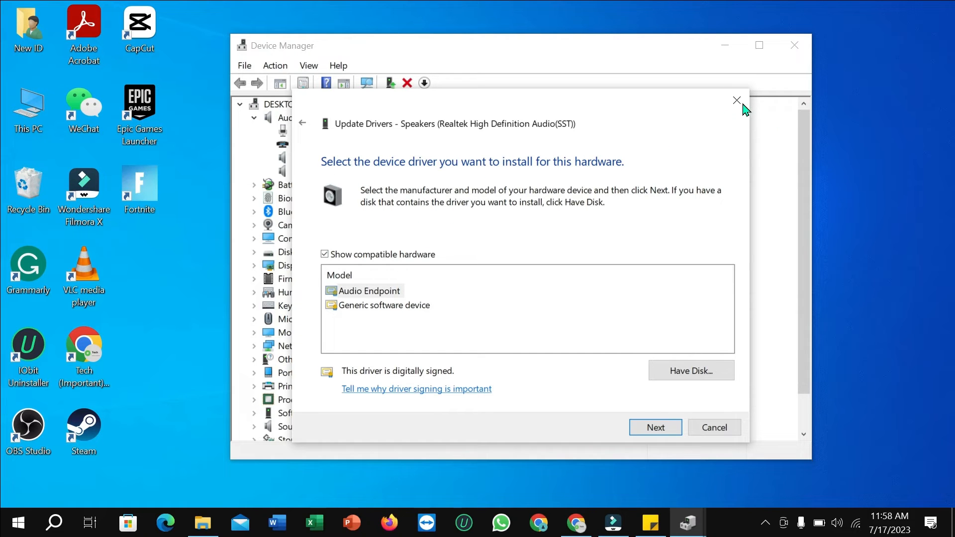
left_click(736, 100)
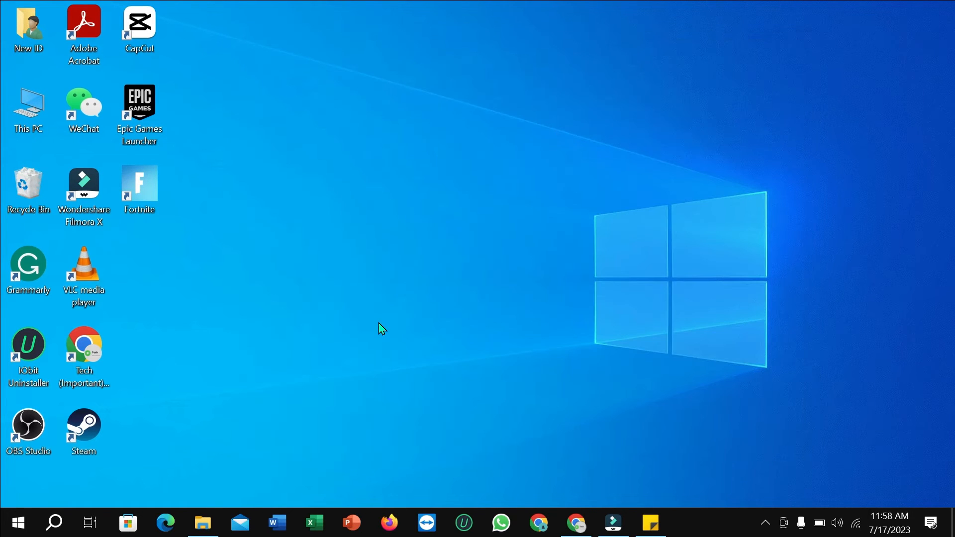
mouse_move(126, 493)
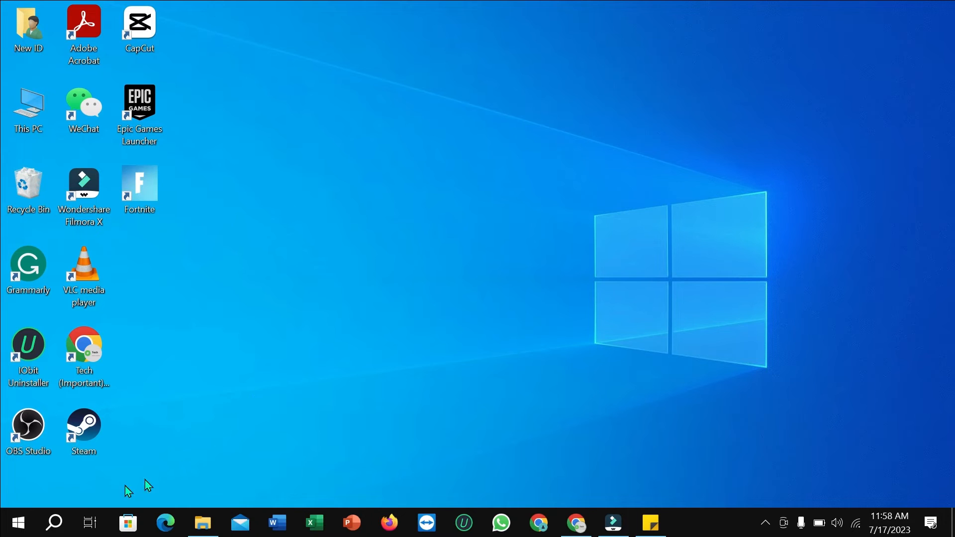
- Launch Control Panel from the taskbar
left_click(54, 522)
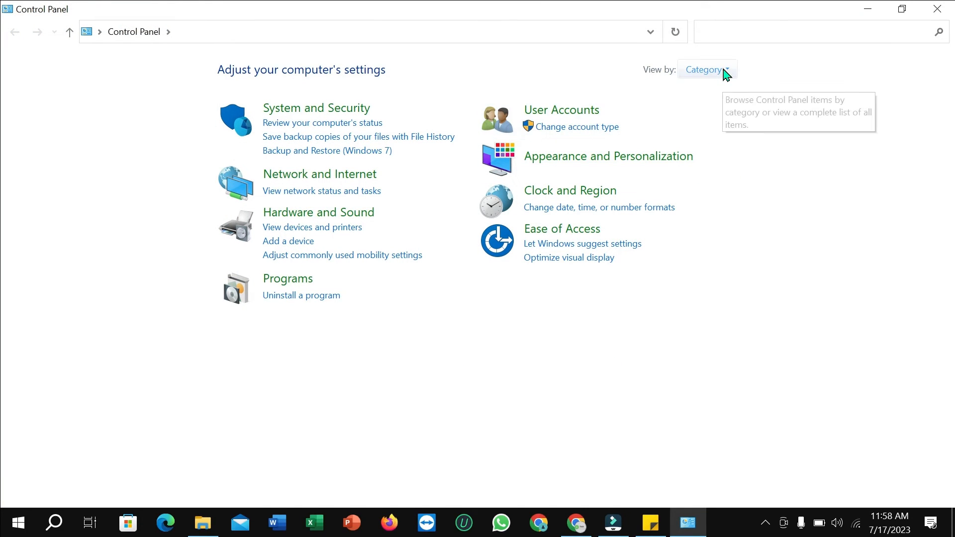
- Switch Control Panel to Small icons view and open Sound
left_click(706, 70)
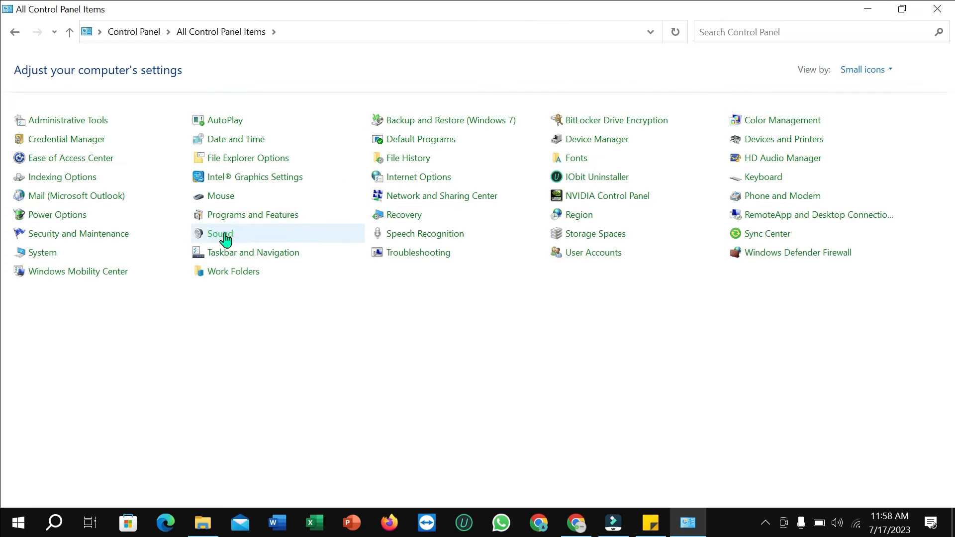
double_click(219, 233)
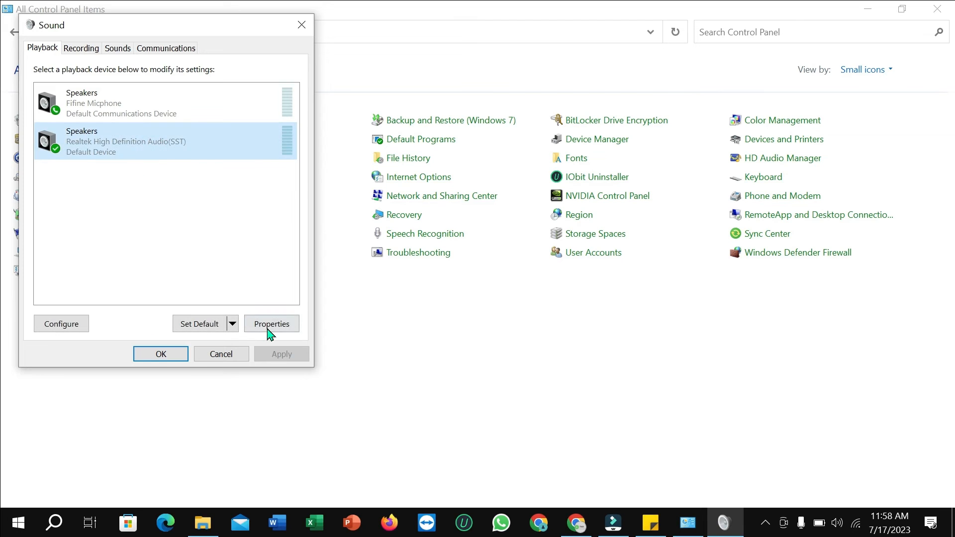
- In Realtek speaker properties, set Levels to 100 and L/R balance to 100, then confirm all dialogs
left_click(271, 323)
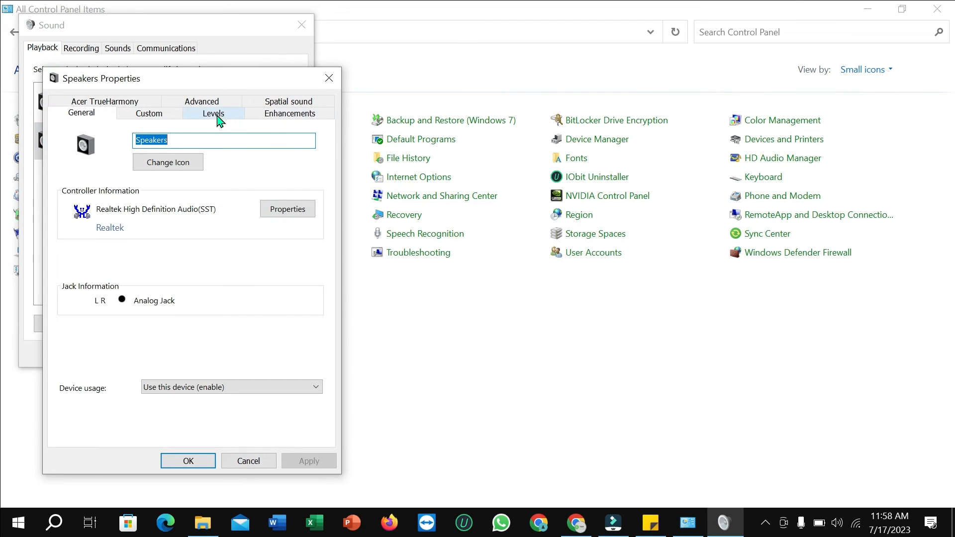
left_click(212, 113)
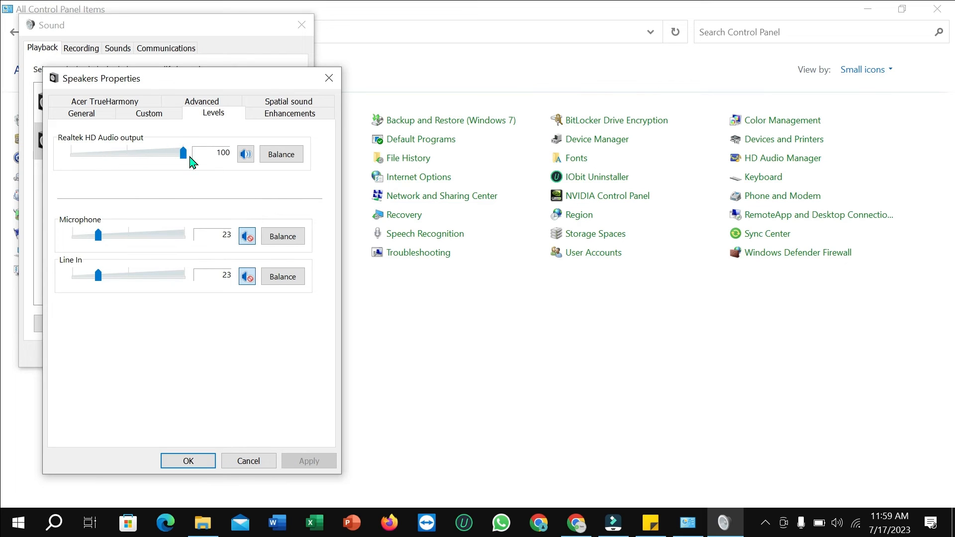
left_click_drag(183, 152, 102, 153)
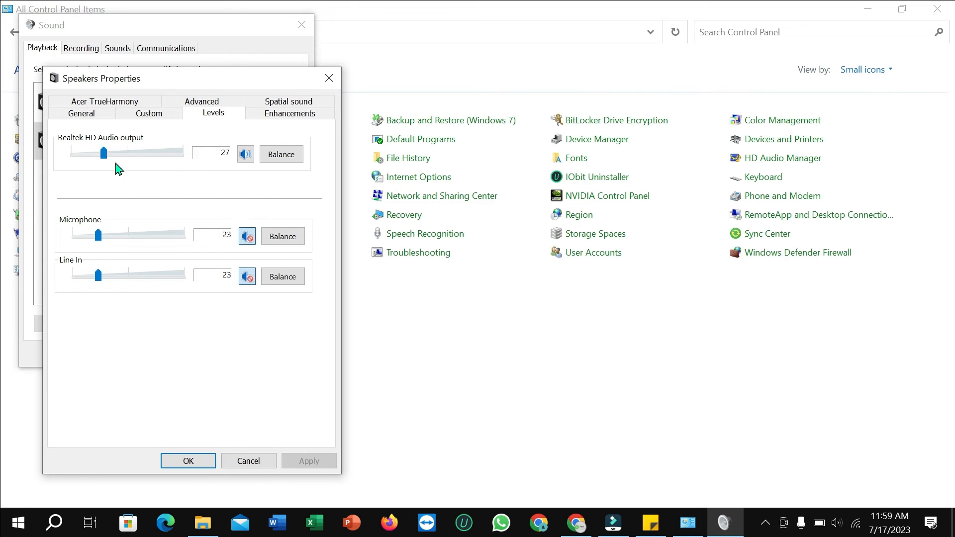
left_click_drag(102, 151, 183, 151)
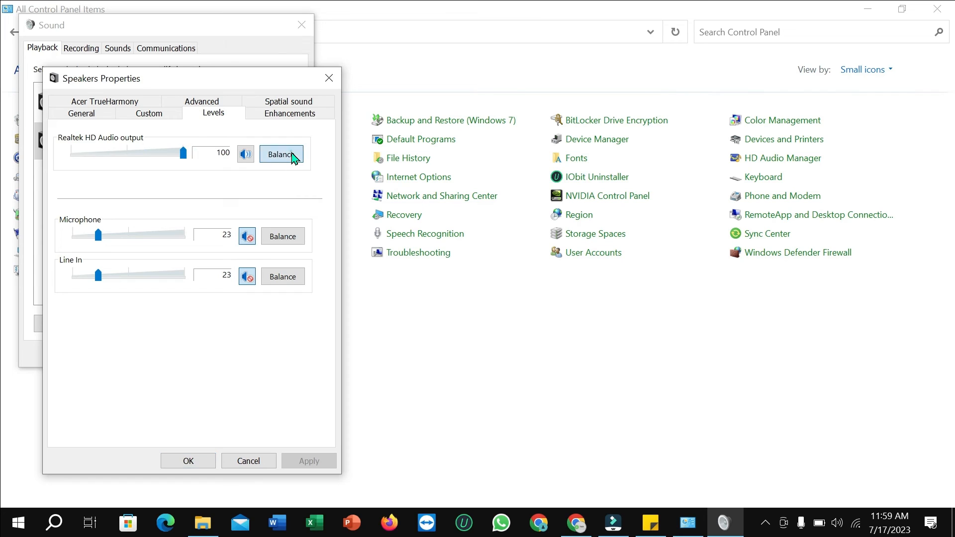
left_click(281, 154)
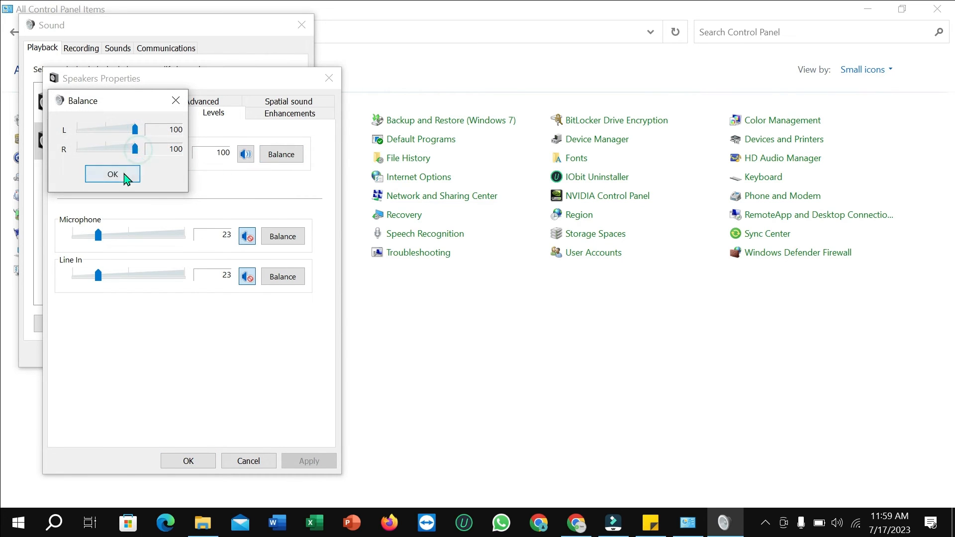
left_click(112, 174)
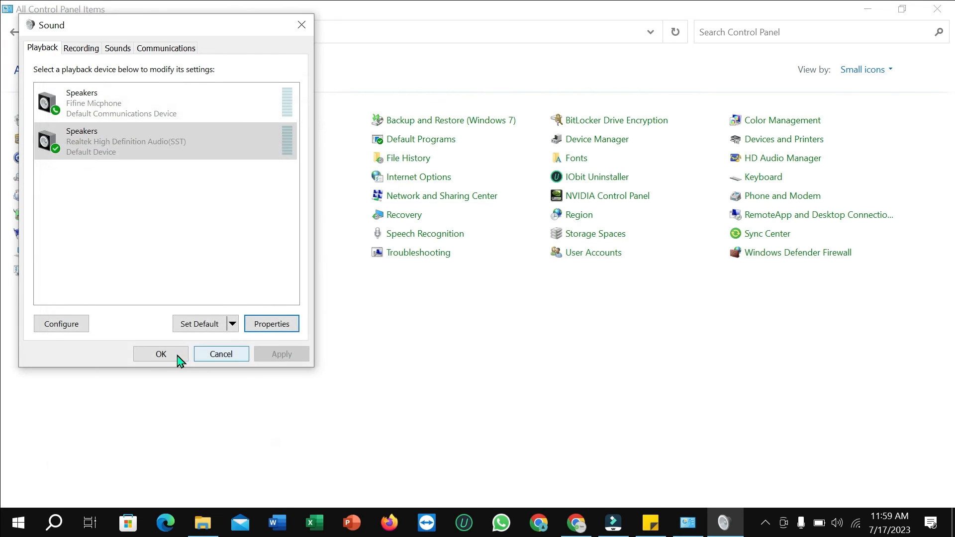
left_click(161, 354)
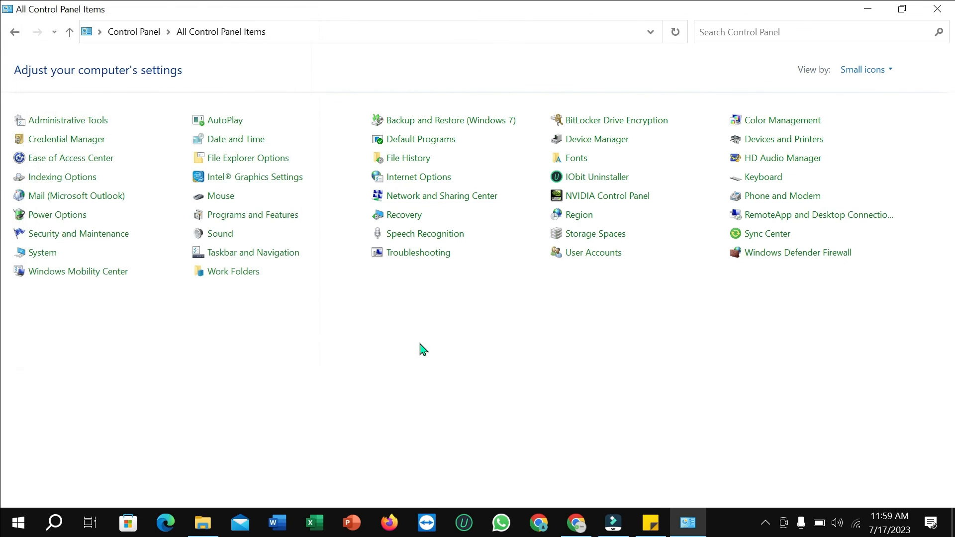
mouse_move(417, 351)
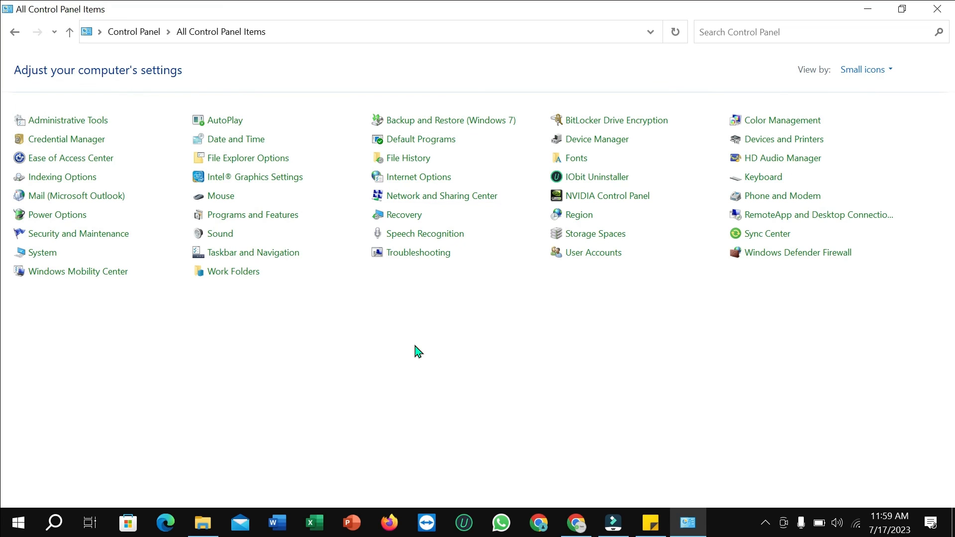
mouse_move(416, 338)
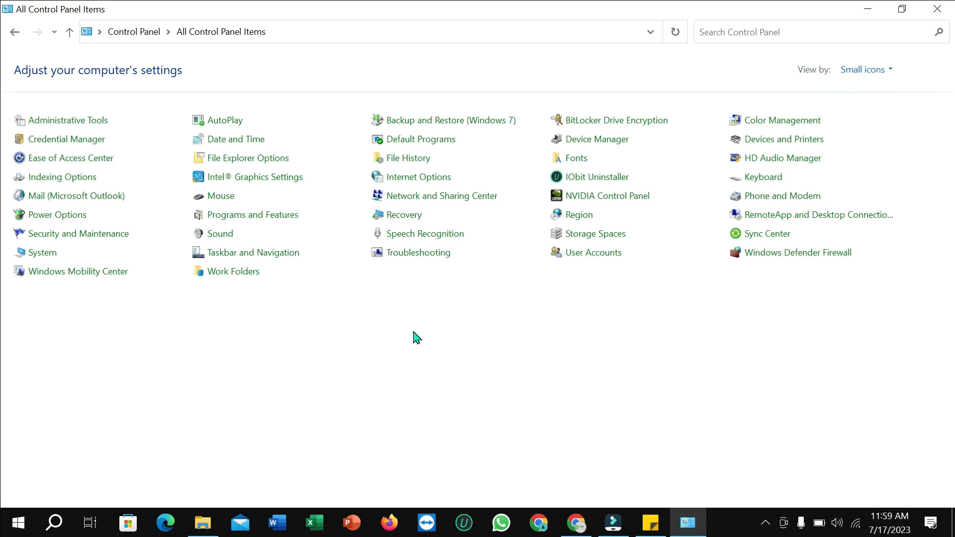